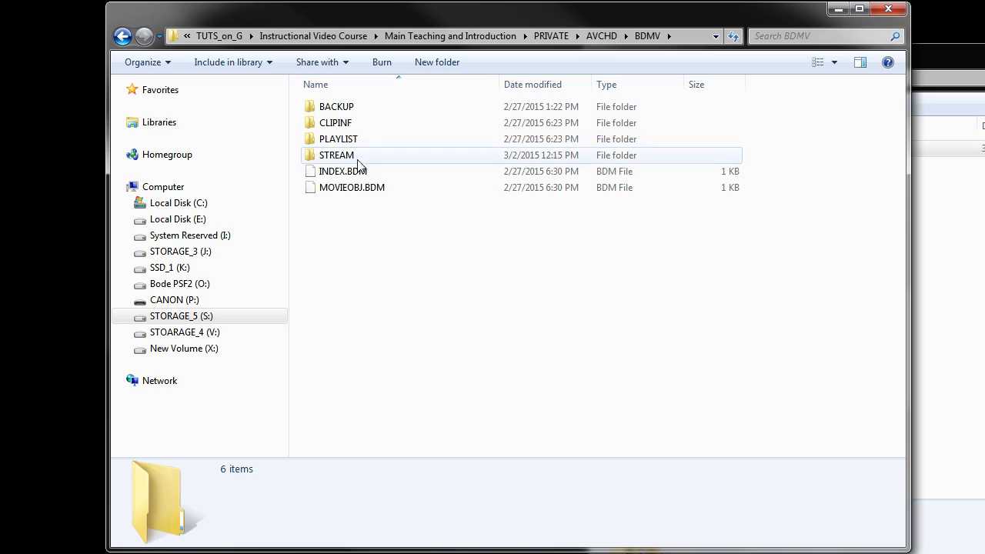
Open the BDMV STREAM folder, then choose the AVCHD 1080p24 preset for the new sequence
{"action": "double_click", "coordinate": [335, 154]}
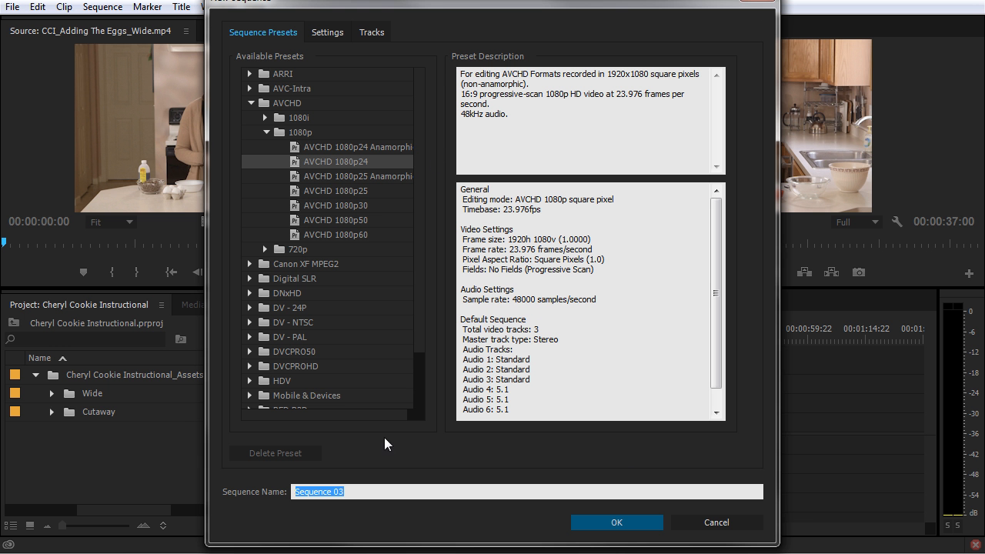
{"action": "left_click", "coordinate": [615, 522]}
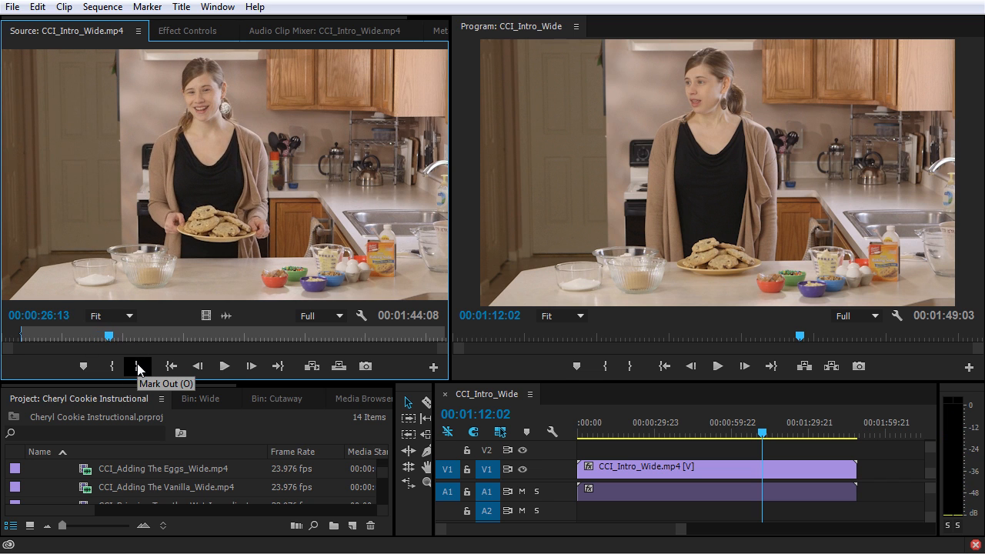
Mark the source clip's out point at 00:00:26:13, leaving a 00:00:21:19 selection
{"action": "left_click", "coordinate": [136, 366]}
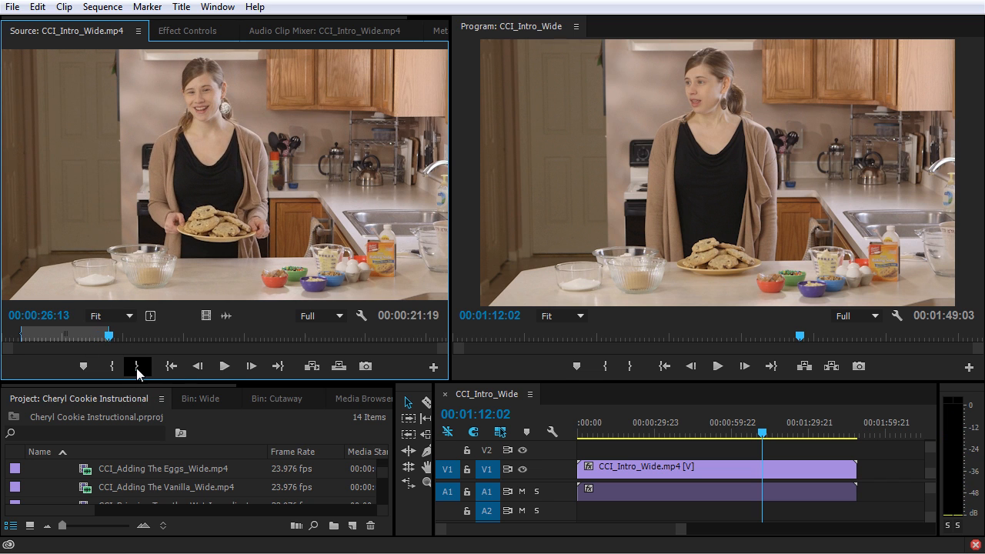